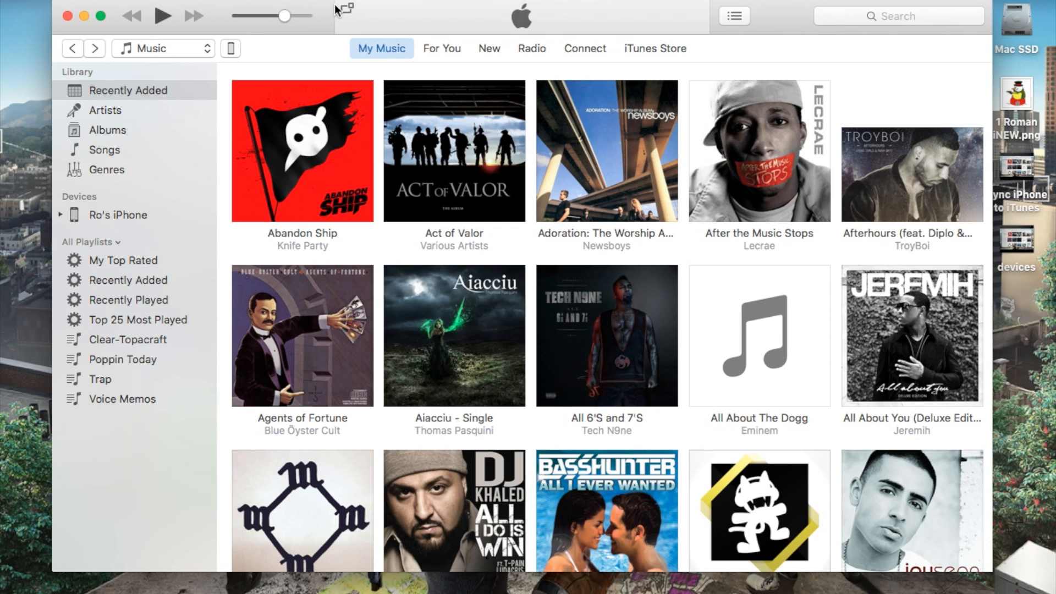
pyautogui.moveTo(192, 18)
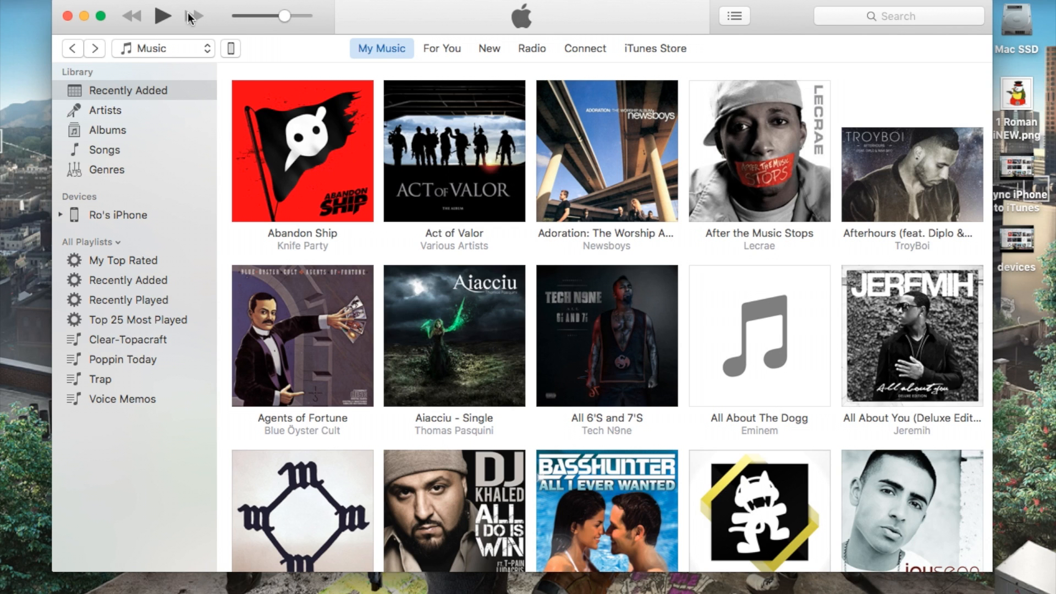
pyautogui.moveTo(64, 17)
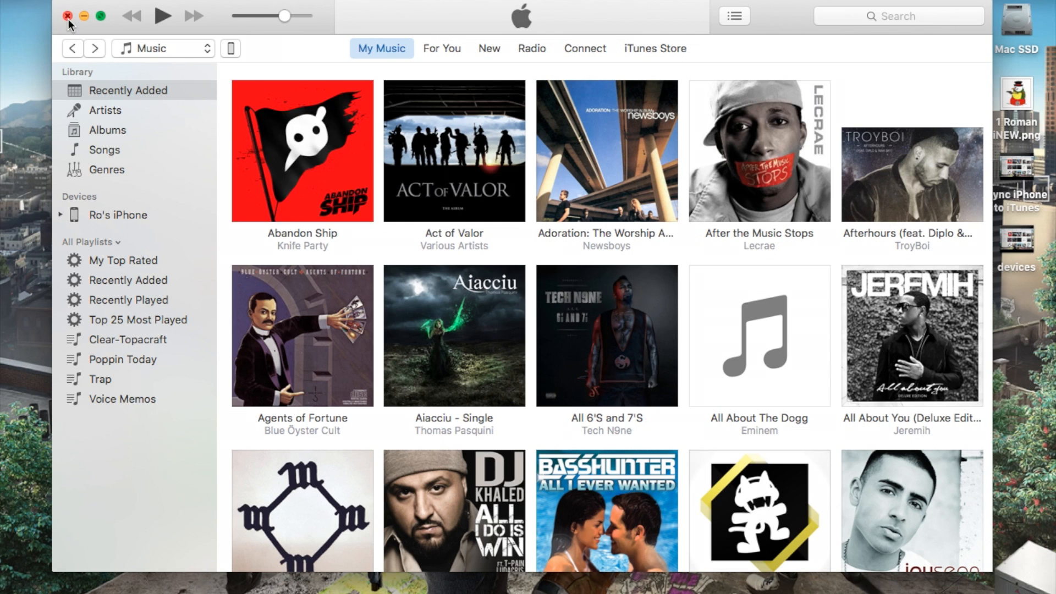
pyautogui.moveTo(104, 18)
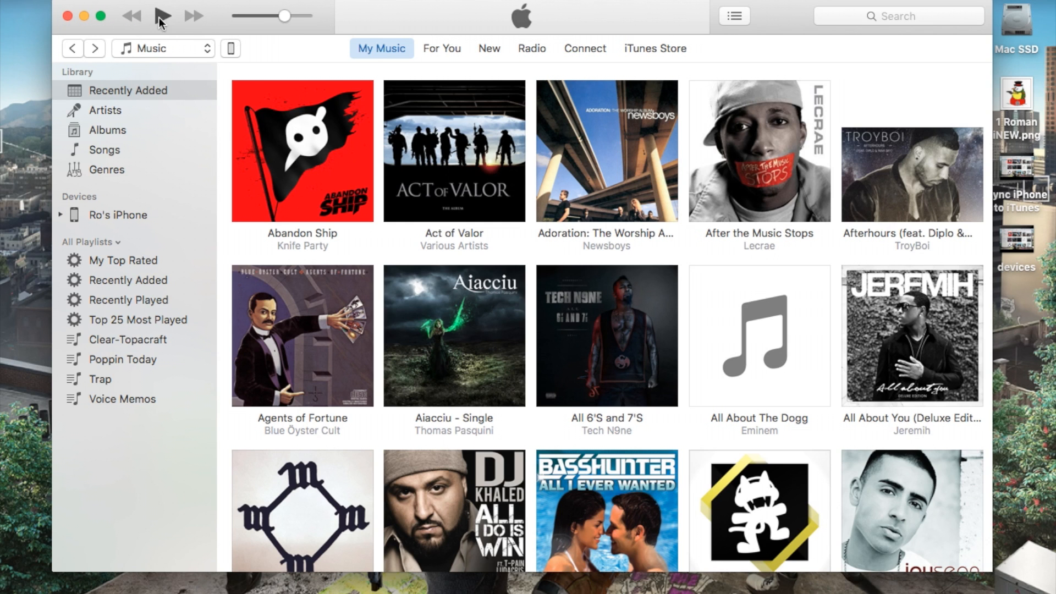
pyautogui.moveTo(137, 21)
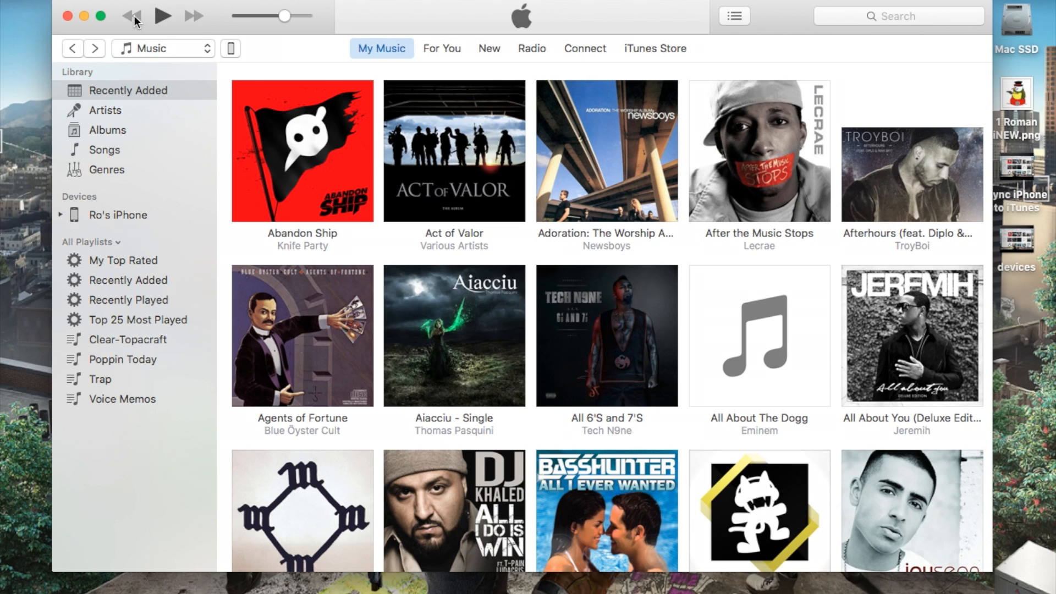
pyautogui.moveTo(261, 15)
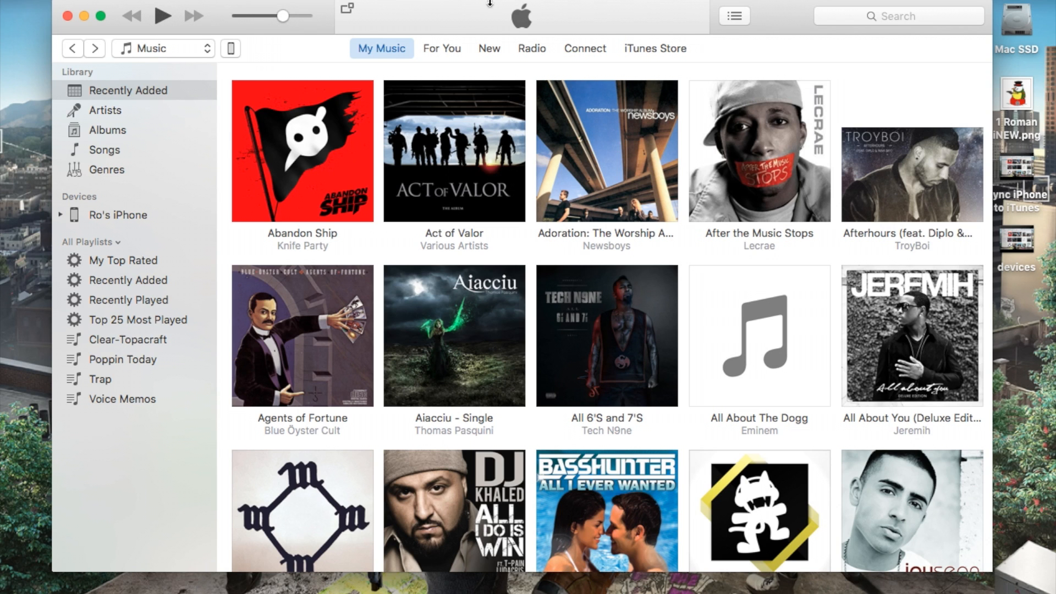
pyautogui.moveTo(521, 19)
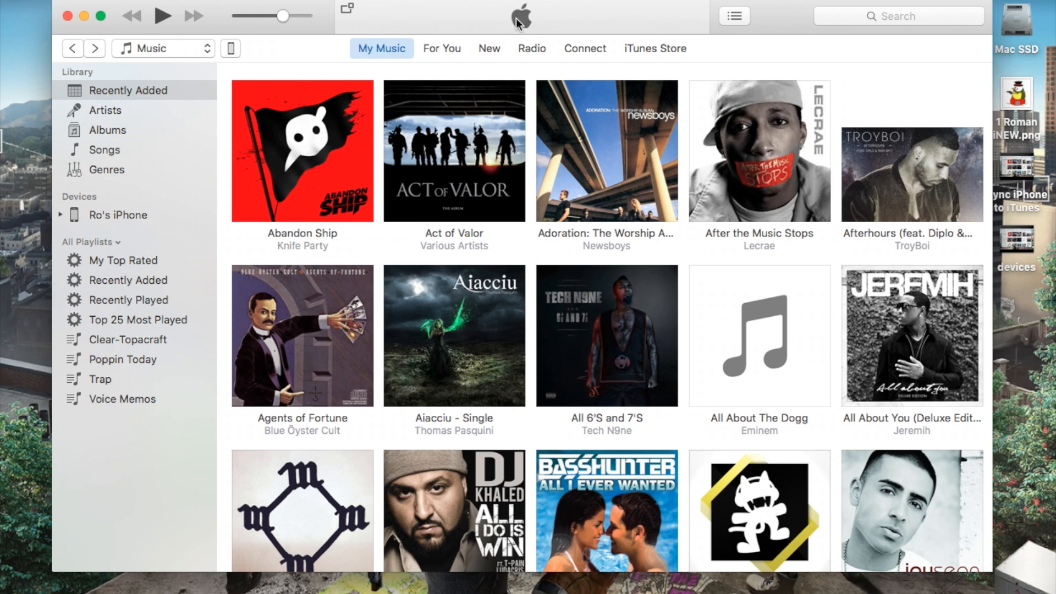
pyautogui.moveTo(737, 33)
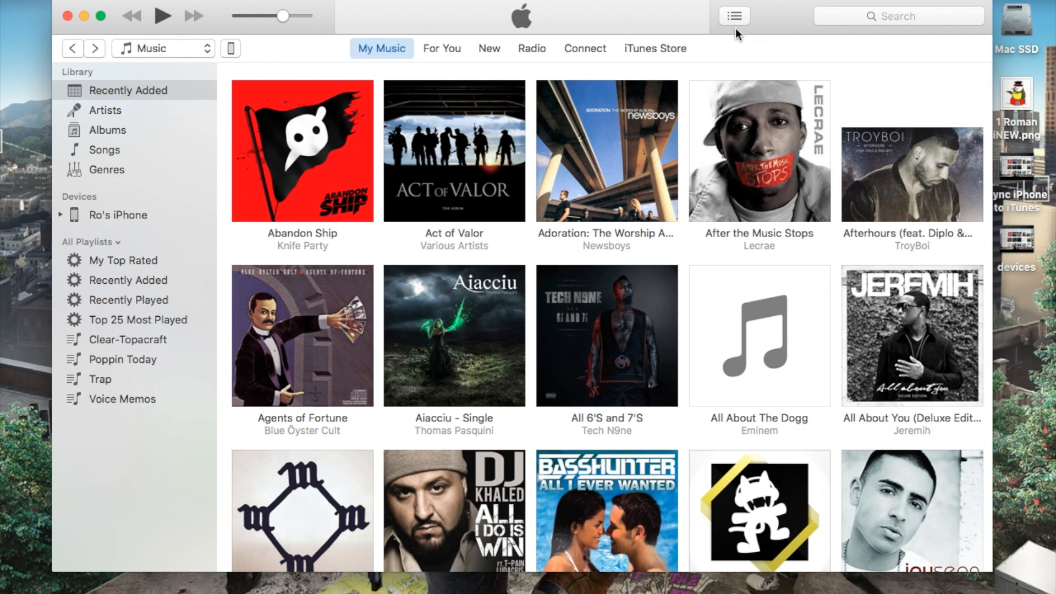
# Peek at the Up Next queue, visit For You, return to My Music and view the media-kinds list
pyautogui.click(733, 16)
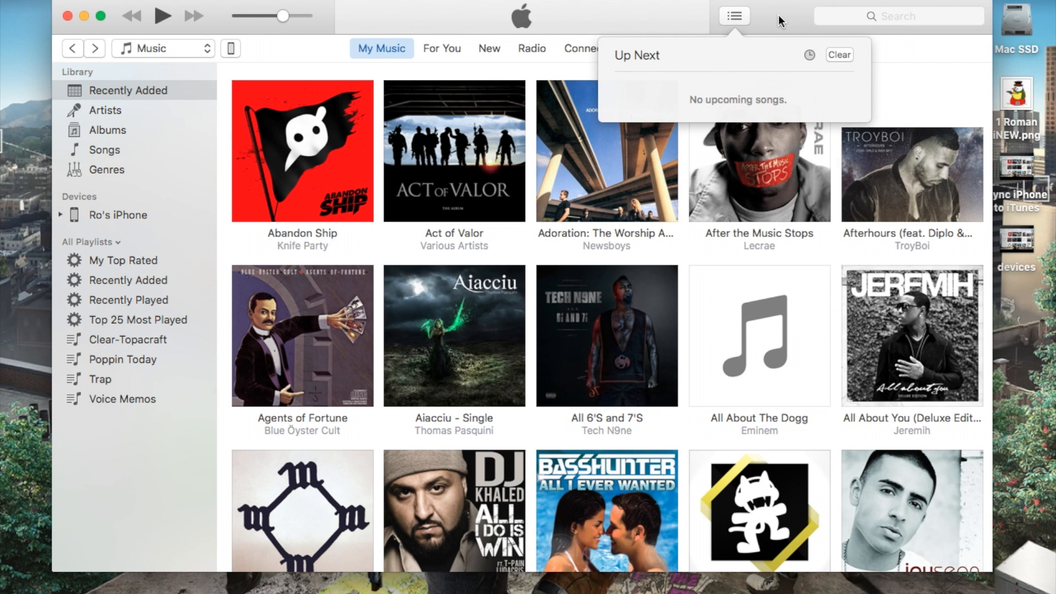
pyautogui.click(898, 15)
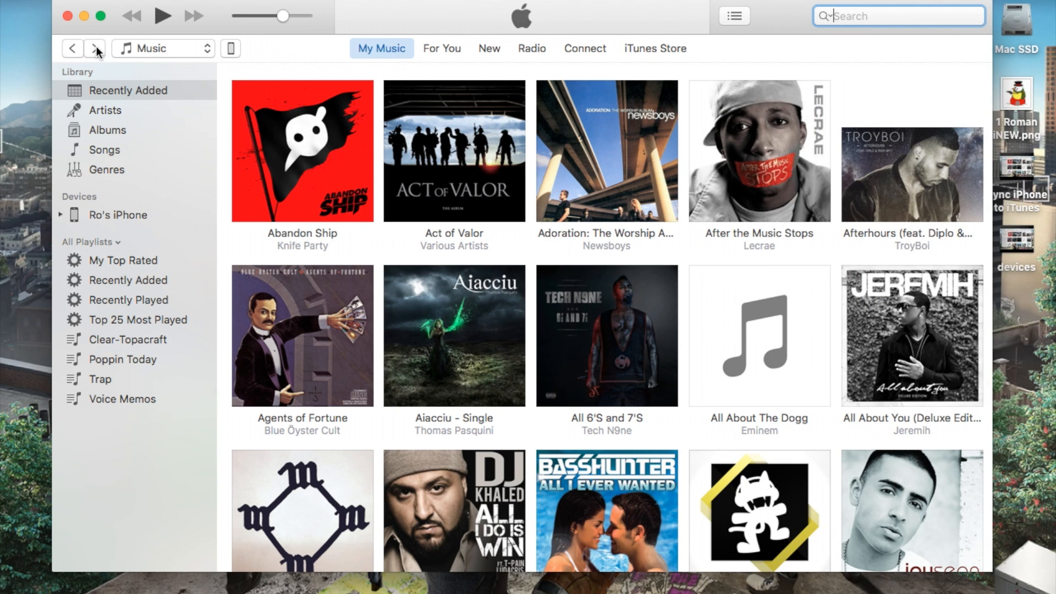
pyautogui.click(442, 49)
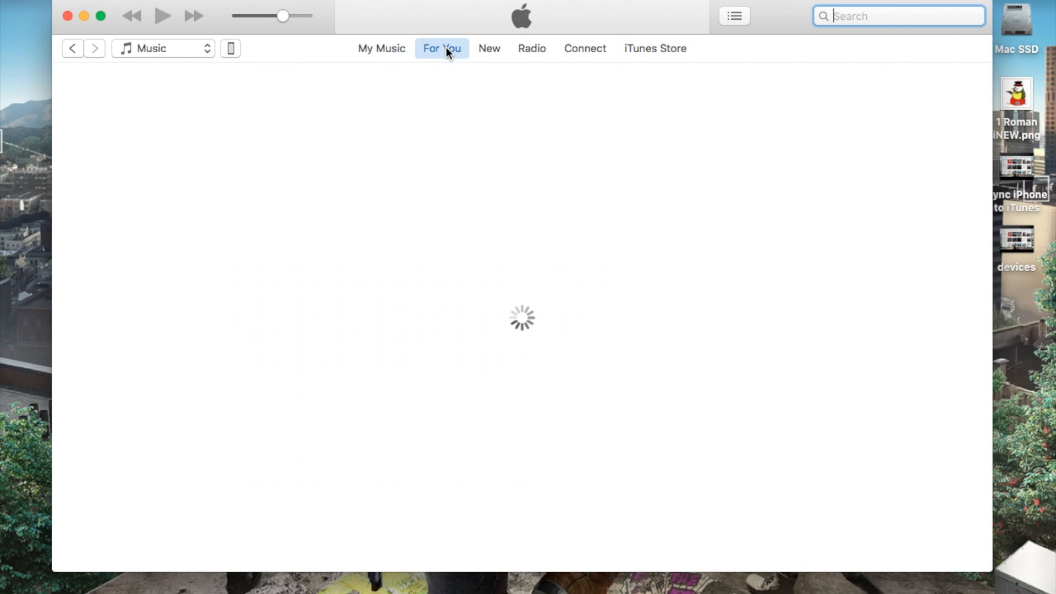
pyautogui.click(381, 49)
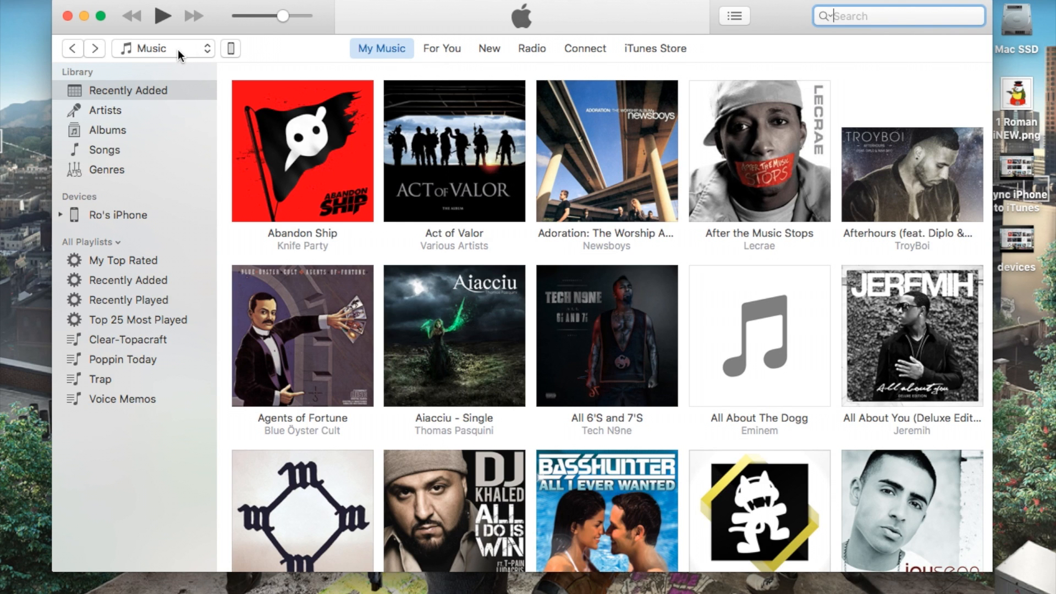
pyautogui.click(161, 47)
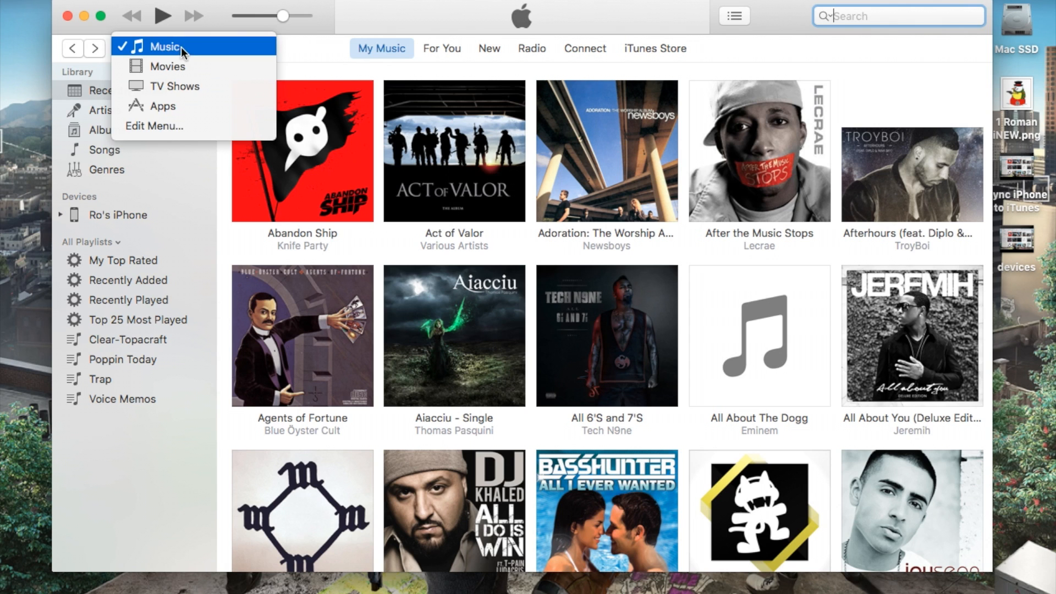
pyautogui.click(154, 125)
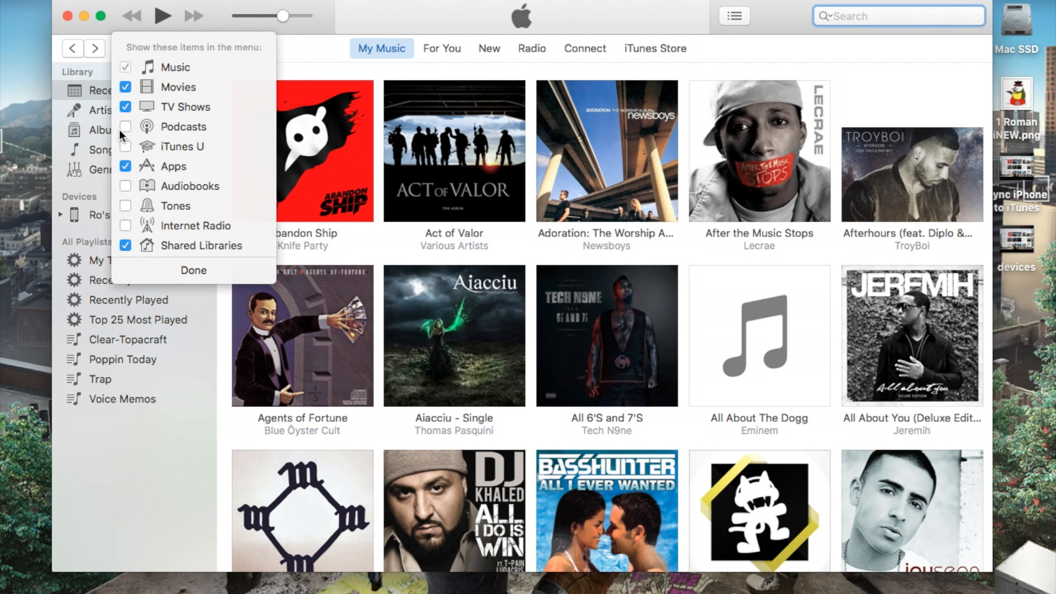
pyautogui.moveTo(130, 203)
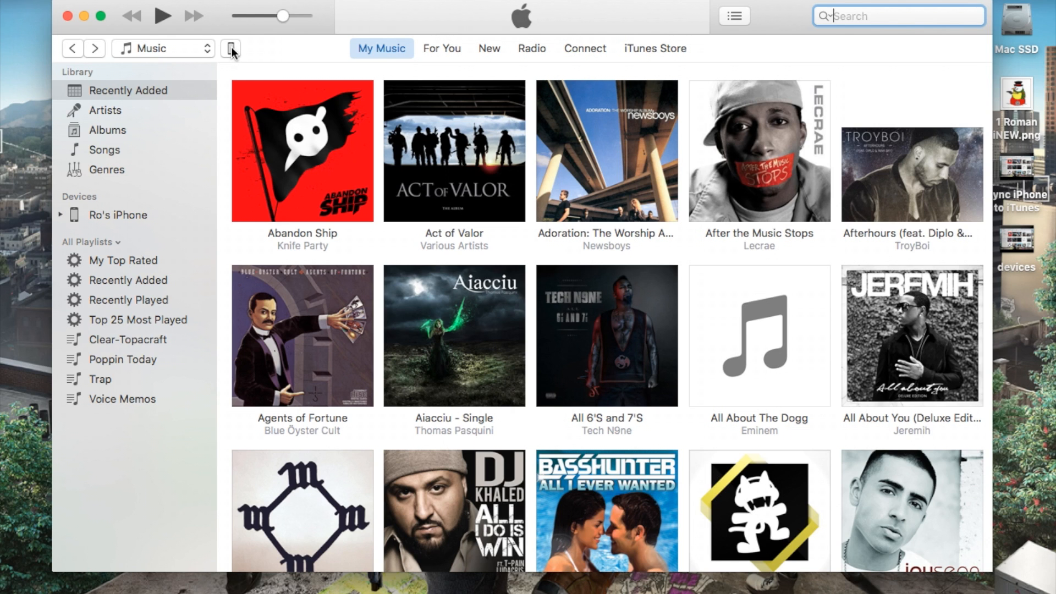
pyautogui.moveTo(137, 74)
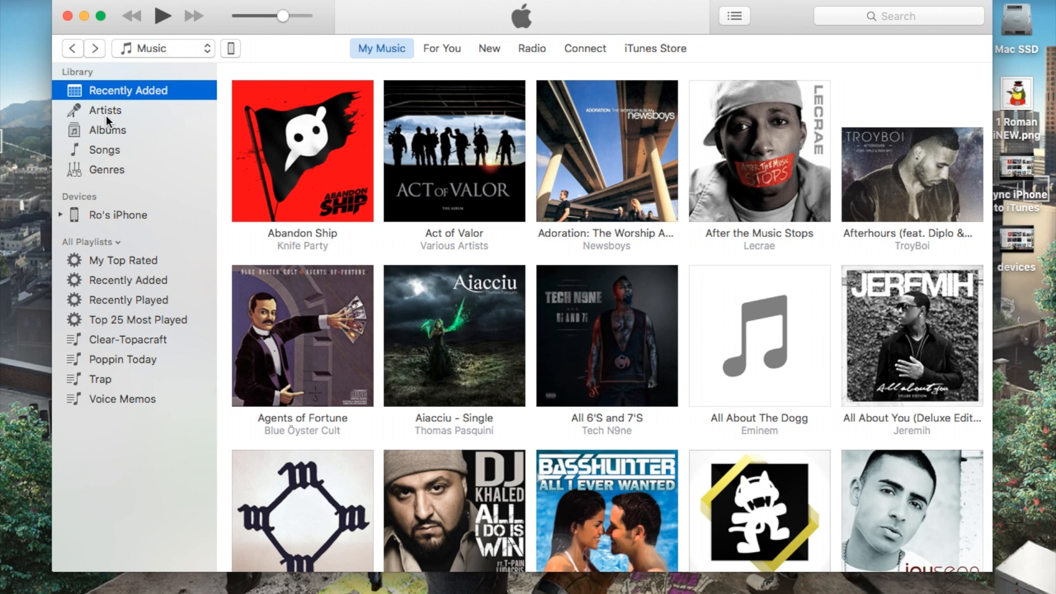
# Browse Albums and Recently Added, then the iPhone's Music, Movies and TV Shows before returning to Recently Added
pyautogui.click(108, 130)
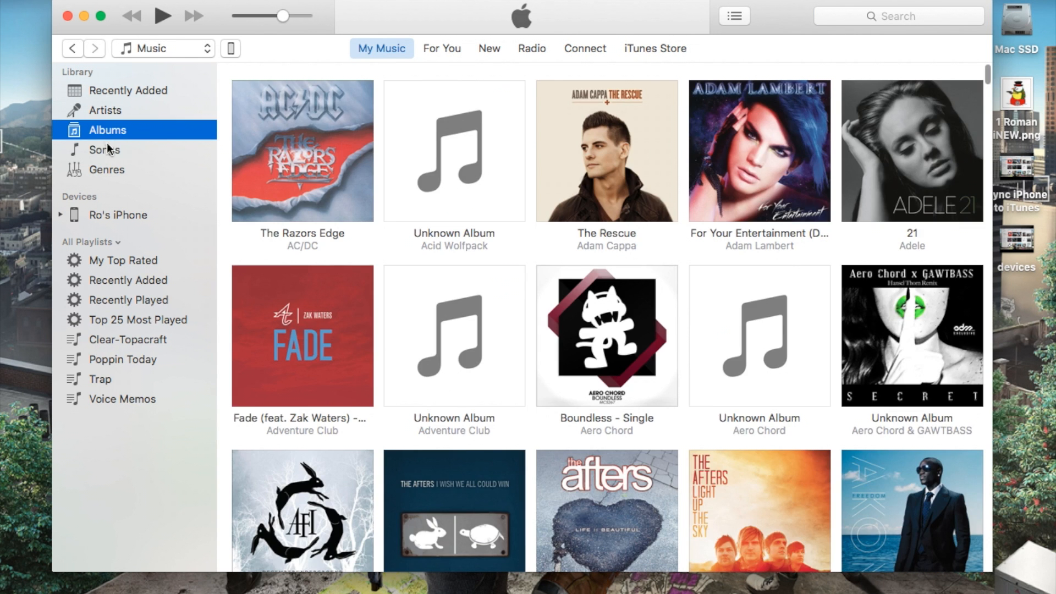
pyautogui.click(128, 90)
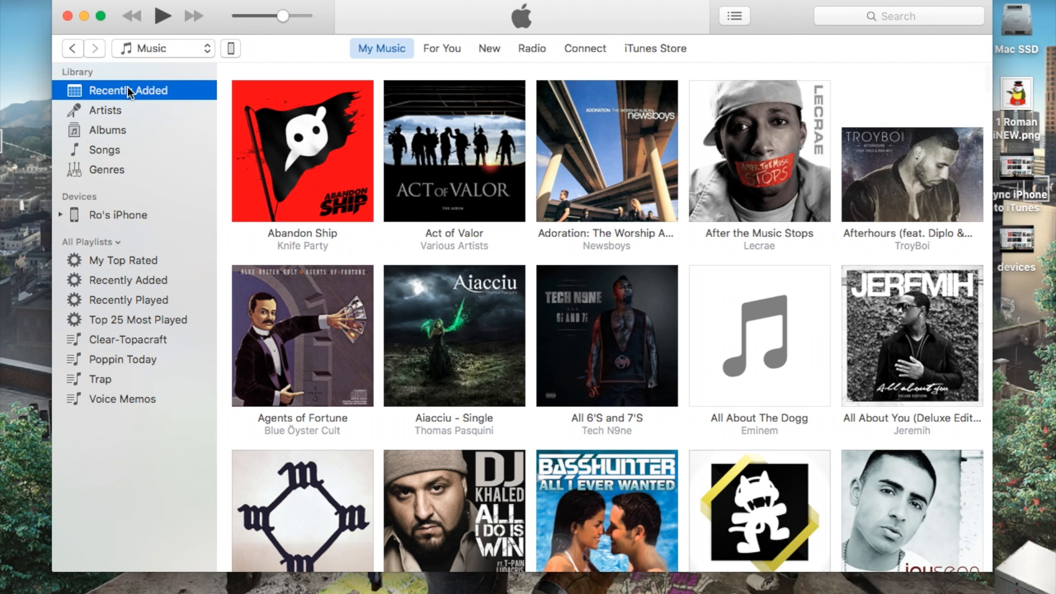
pyautogui.click(60, 214)
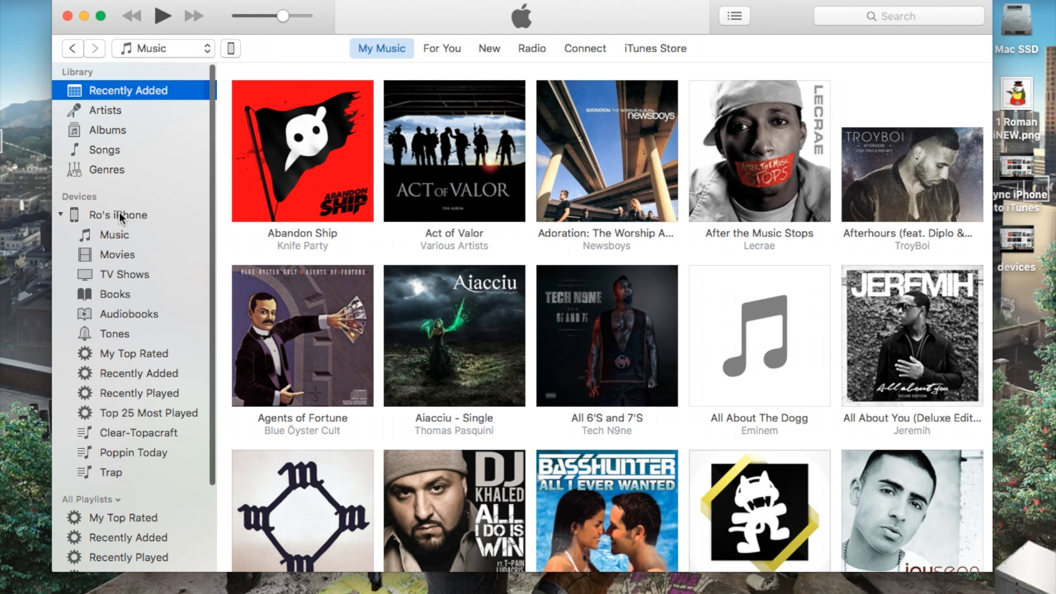
pyautogui.moveTo(110, 227)
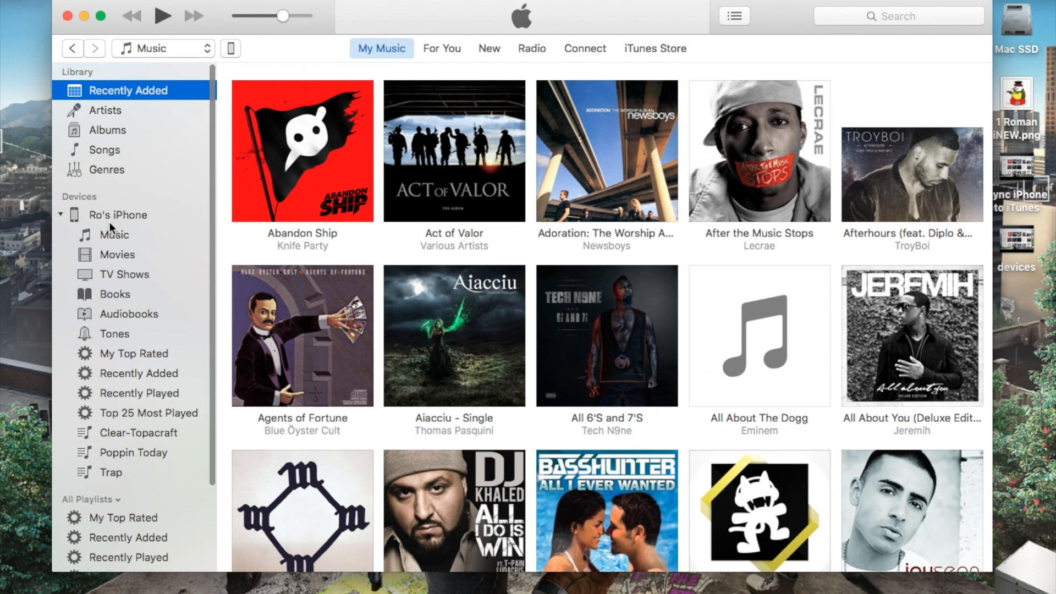
pyautogui.click(113, 234)
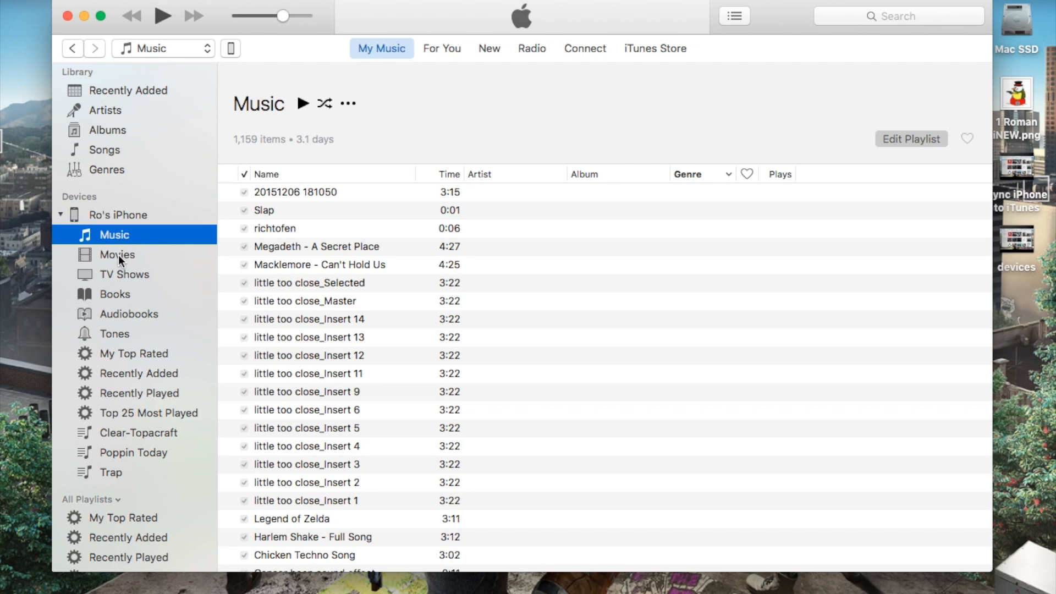
pyautogui.click(117, 255)
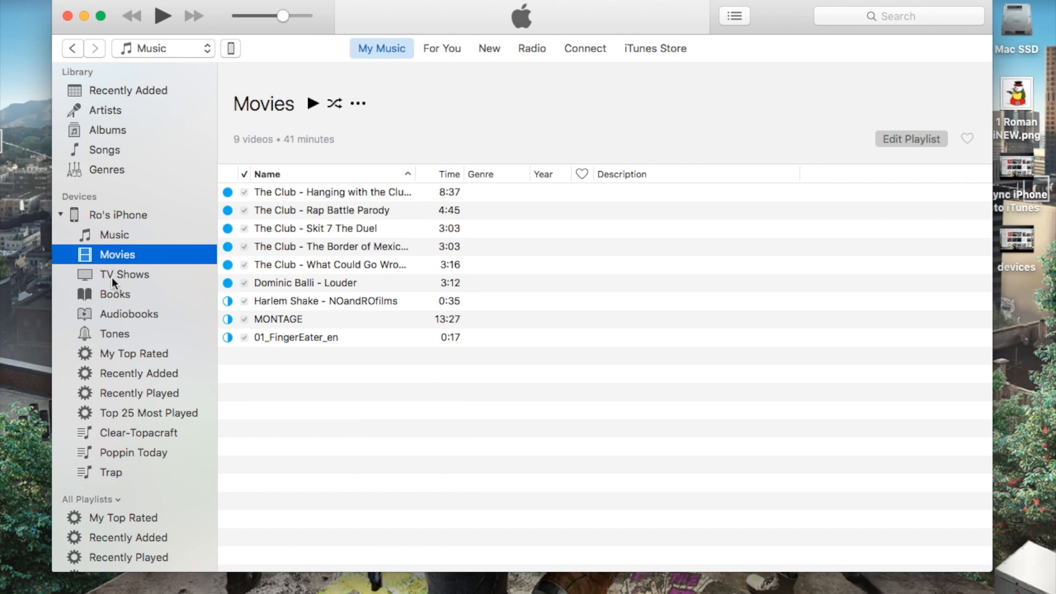
pyautogui.click(126, 275)
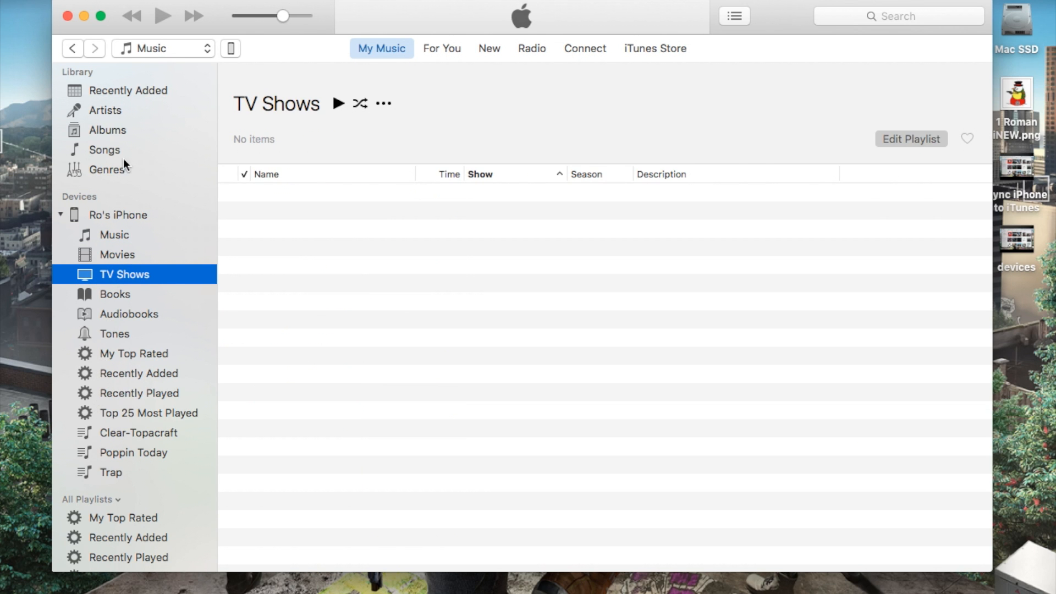
pyautogui.click(127, 90)
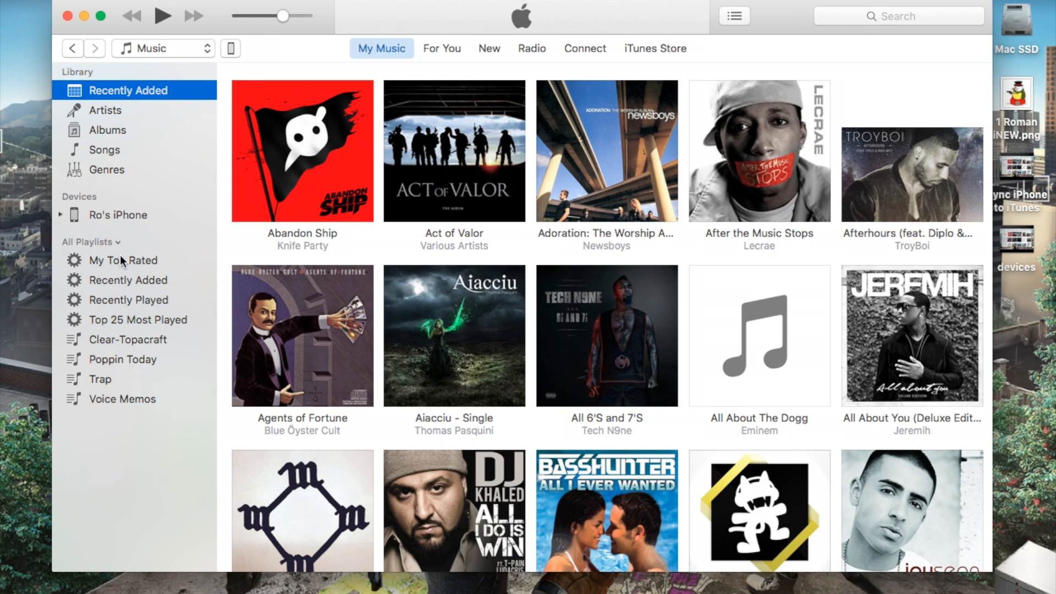
pyautogui.moveTo(105, 420)
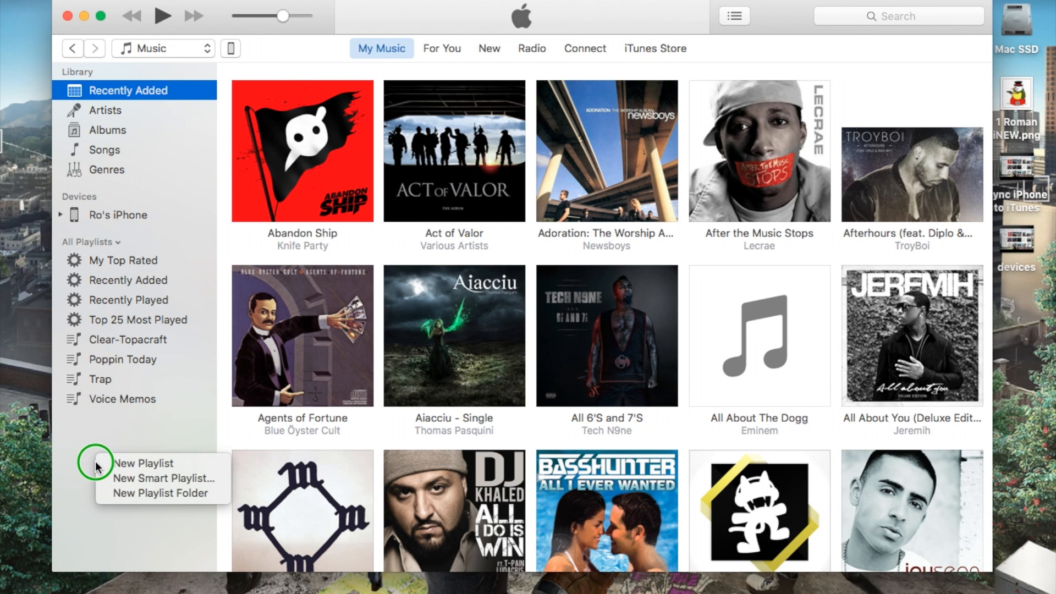
pyautogui.moveTo(130, 469)
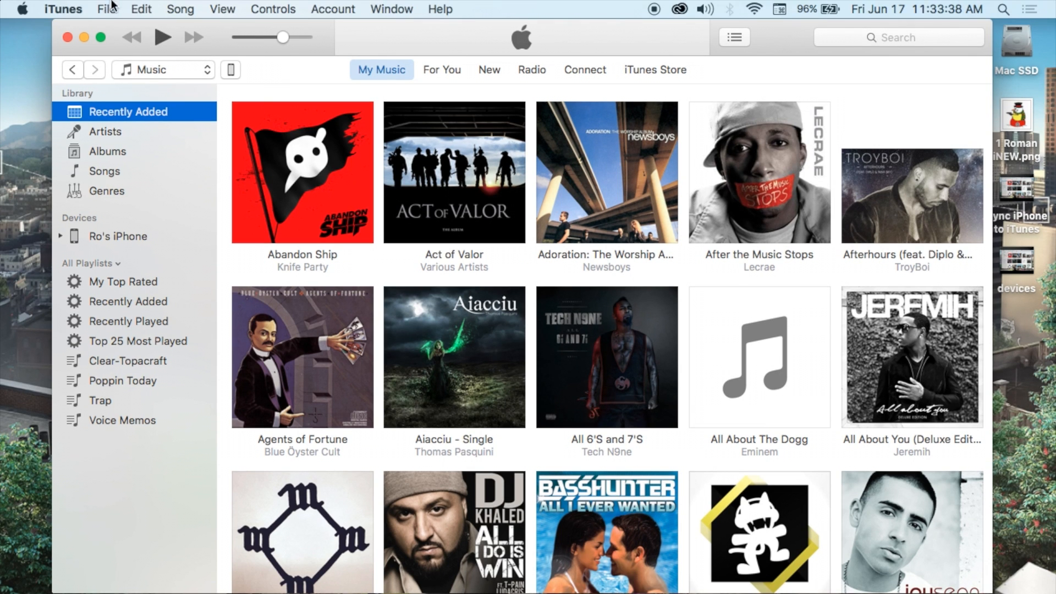
pyautogui.click(105, 9)
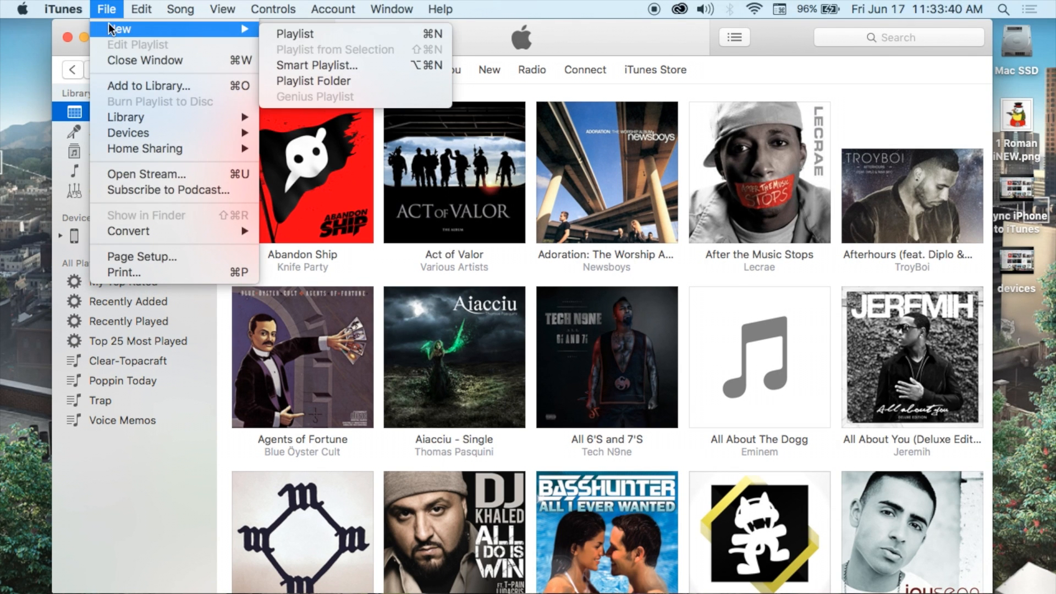
pyautogui.moveTo(237, 328)
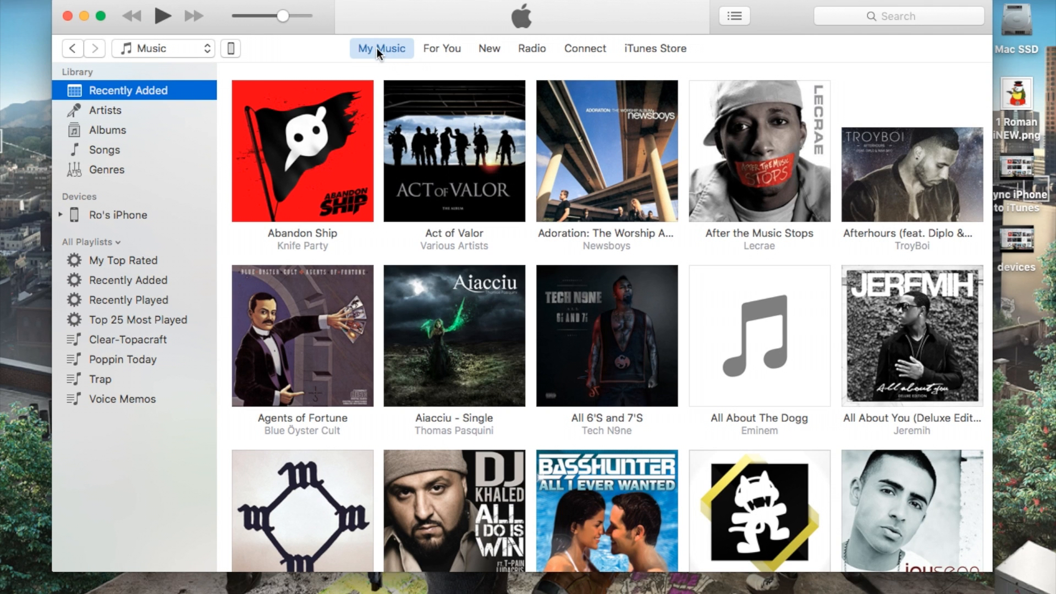
pyautogui.moveTo(462, 70)
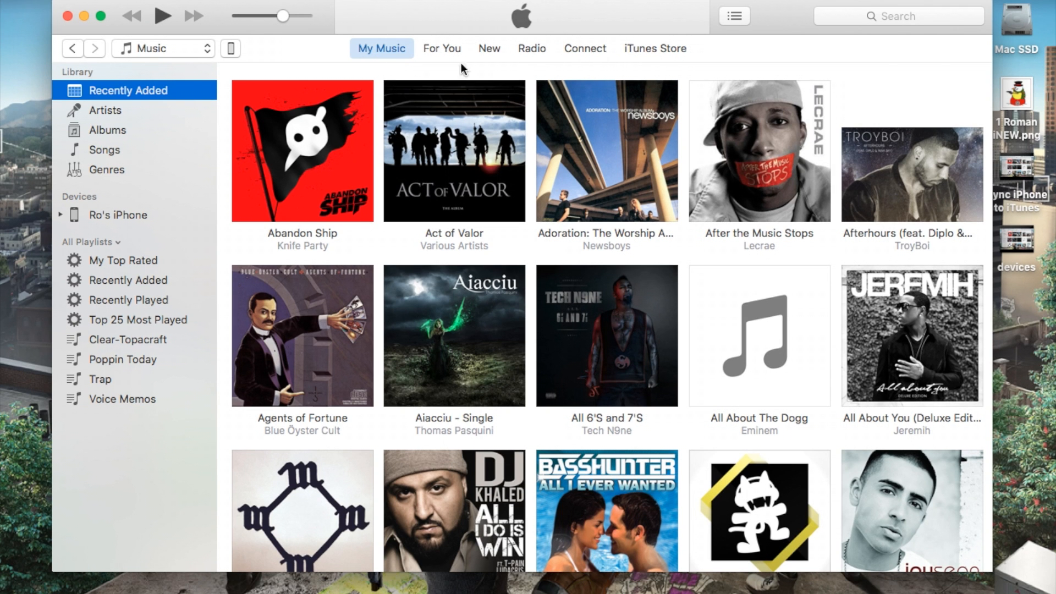
pyautogui.moveTo(401, 57)
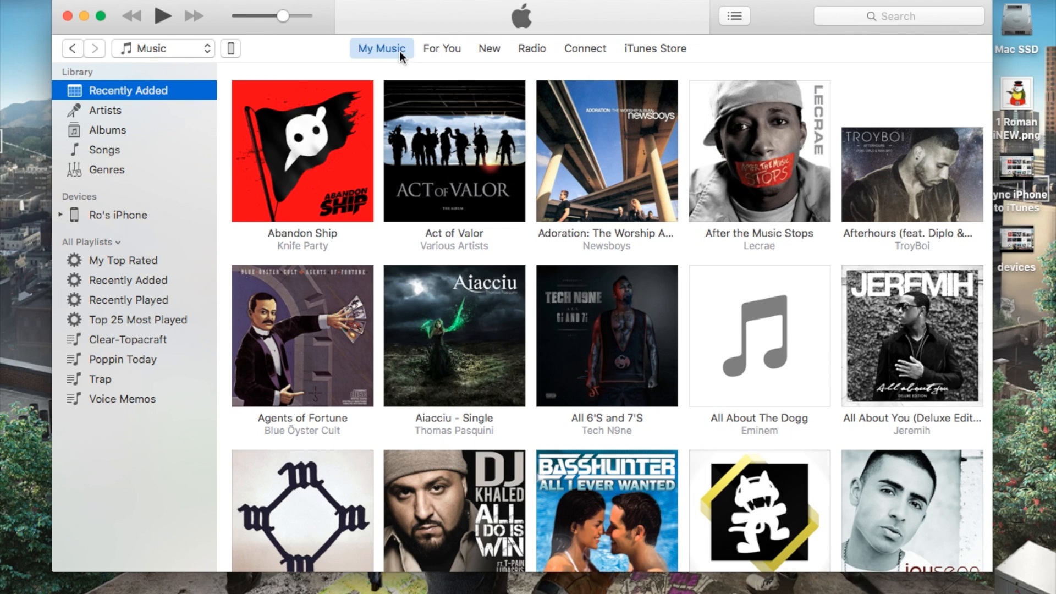
# Visit the For You, New and Radio pages in turn, ending on the Connect feed of artist posts
pyautogui.click(442, 48)
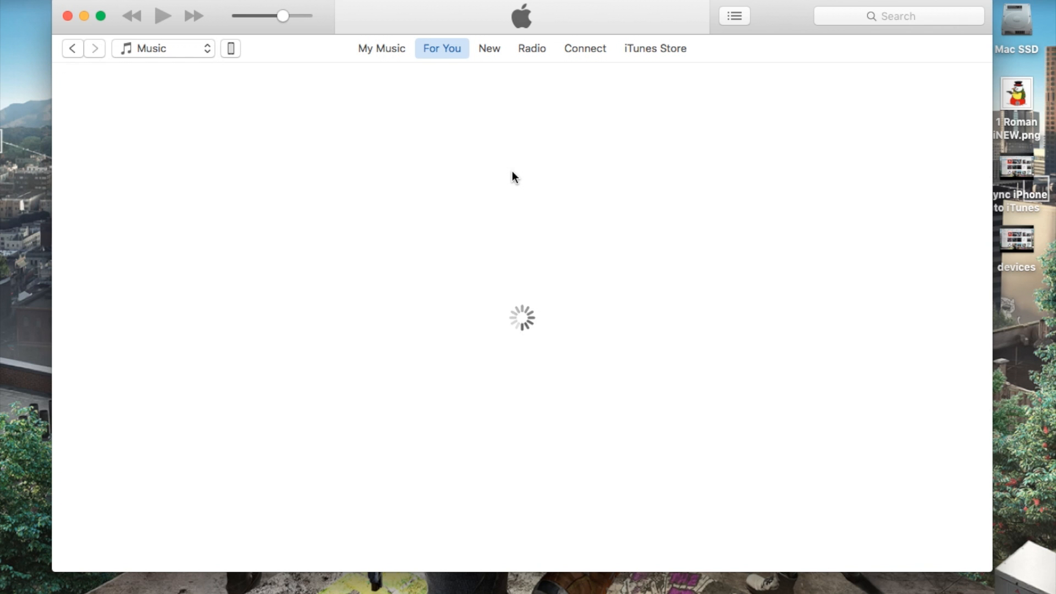
pyautogui.moveTo(512, 88)
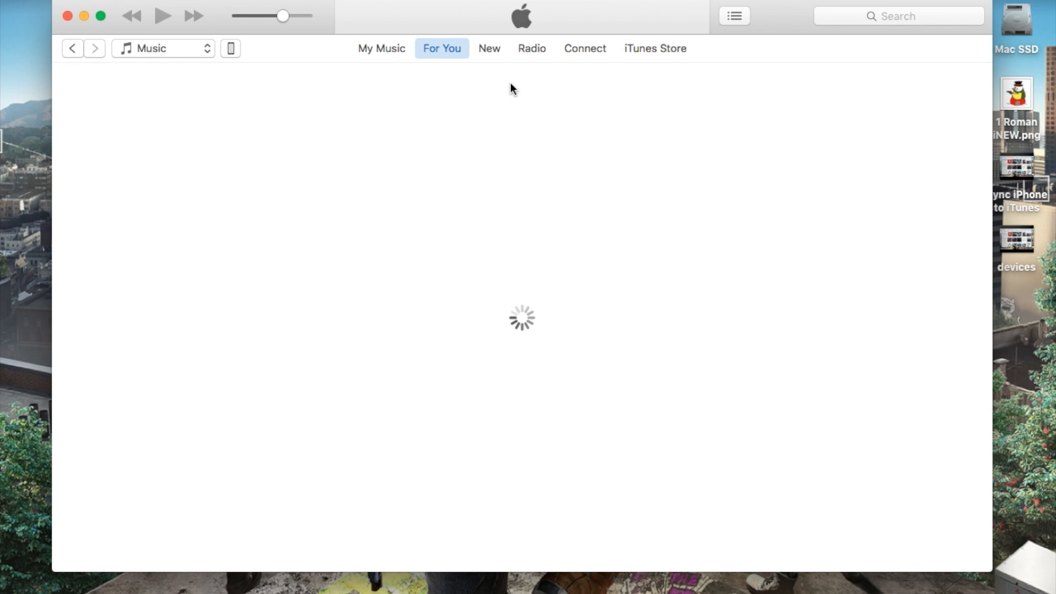
pyautogui.click(488, 48)
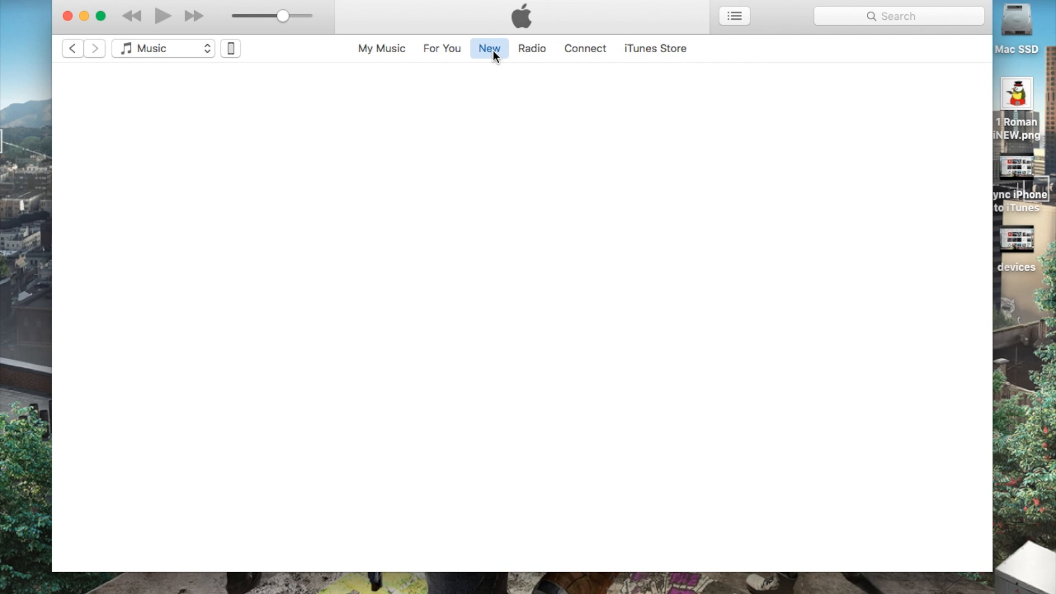
pyautogui.click(489, 49)
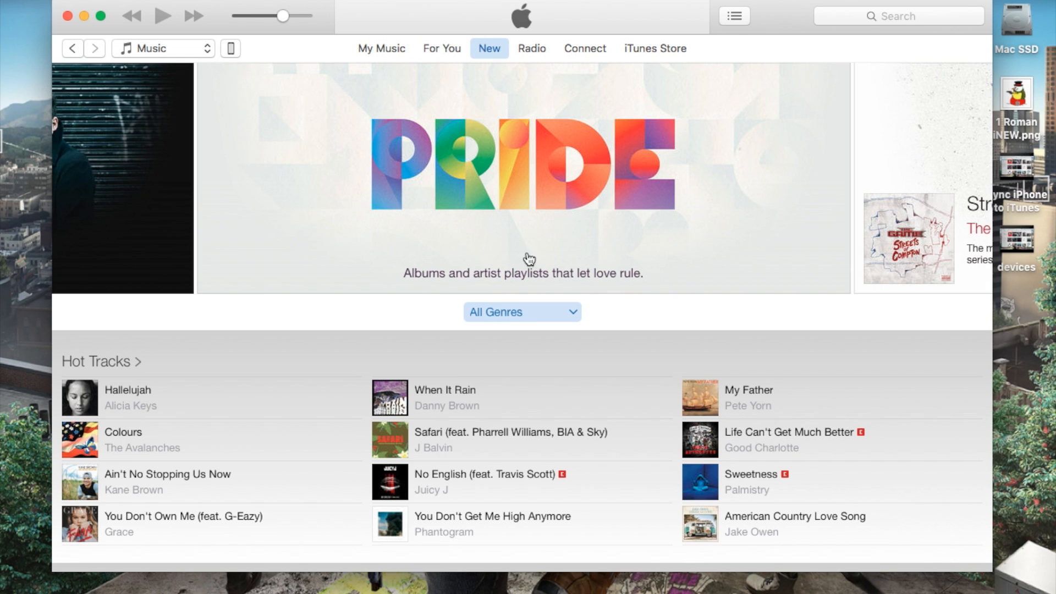
pyautogui.moveTo(550, 45)
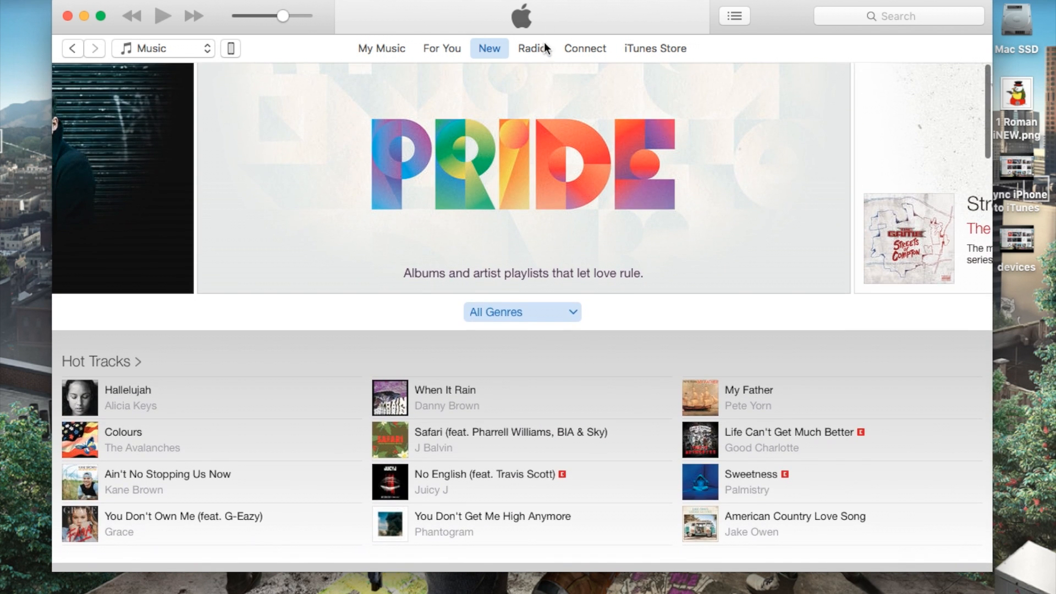
pyautogui.click(531, 47)
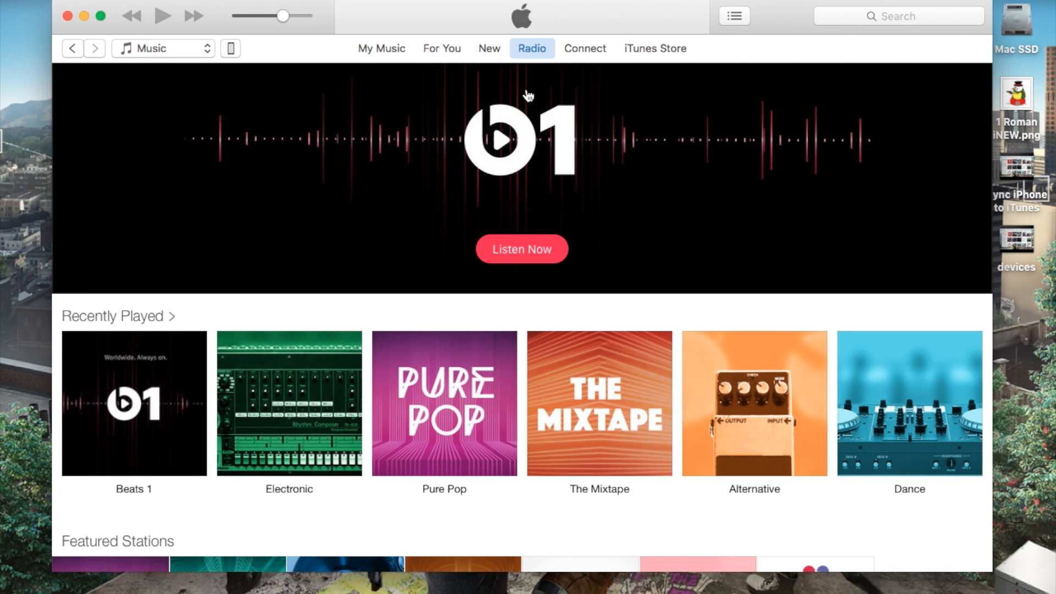
pyautogui.scroll(-3)
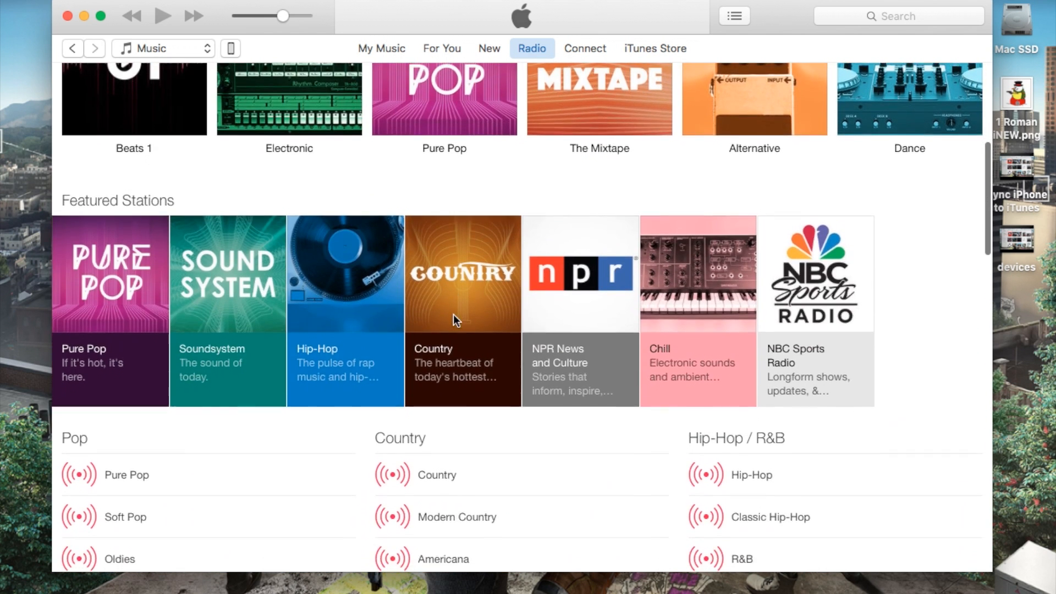
pyautogui.click(586, 48)
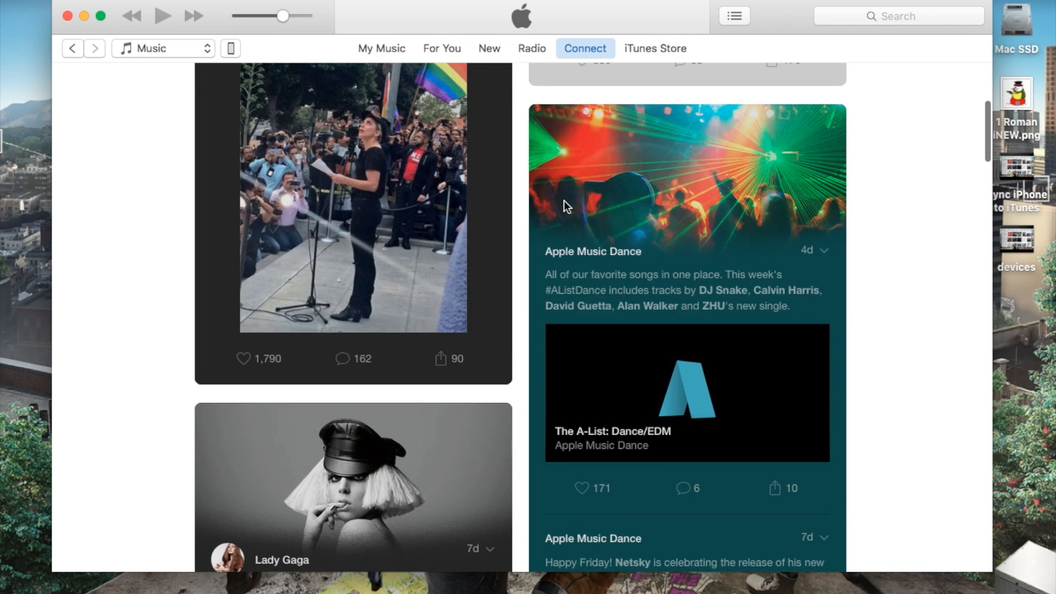
# Show the iTunes Store music storefront and scroll past New Music releases to the quick links
pyautogui.click(655, 49)
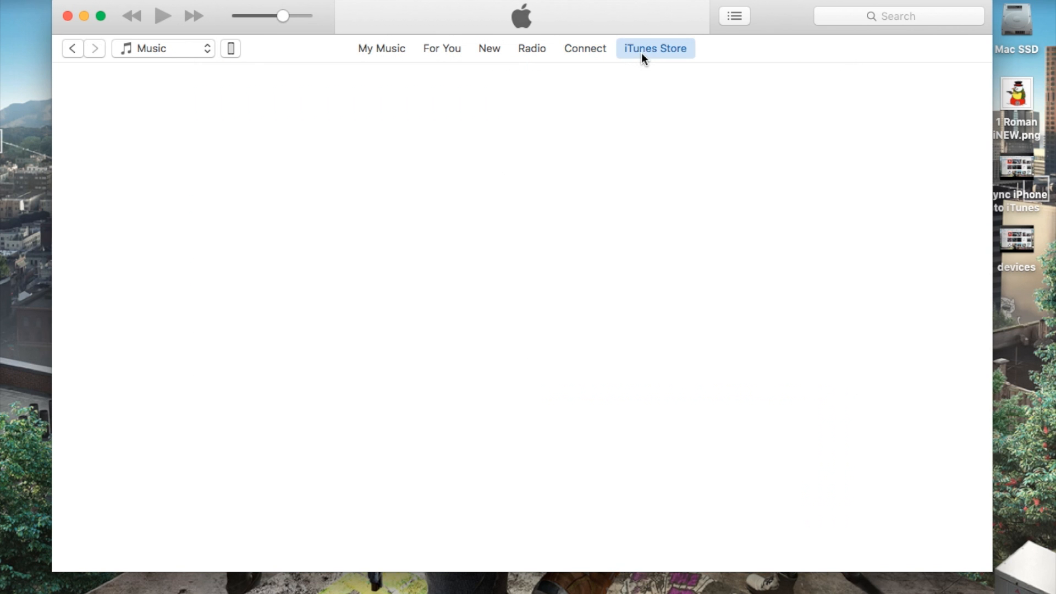
pyautogui.click(655, 48)
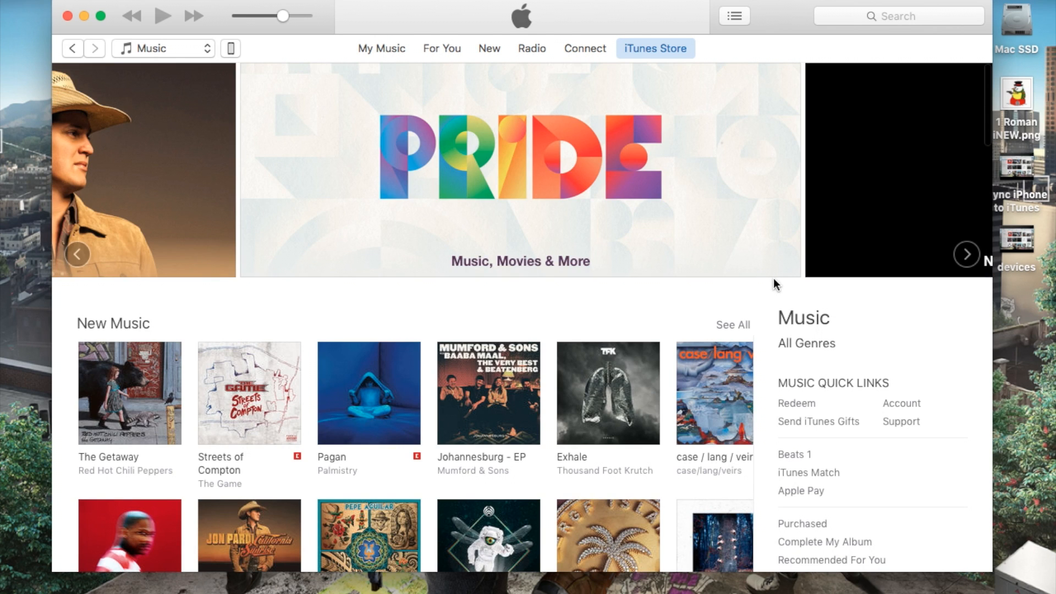
pyautogui.scroll(-3)
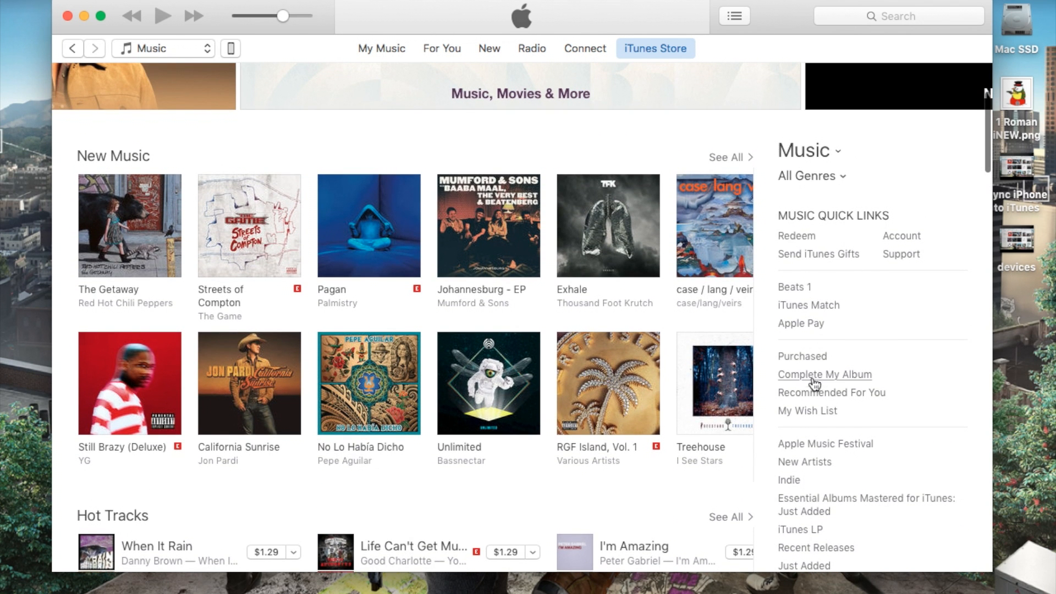
pyautogui.scroll(-3)
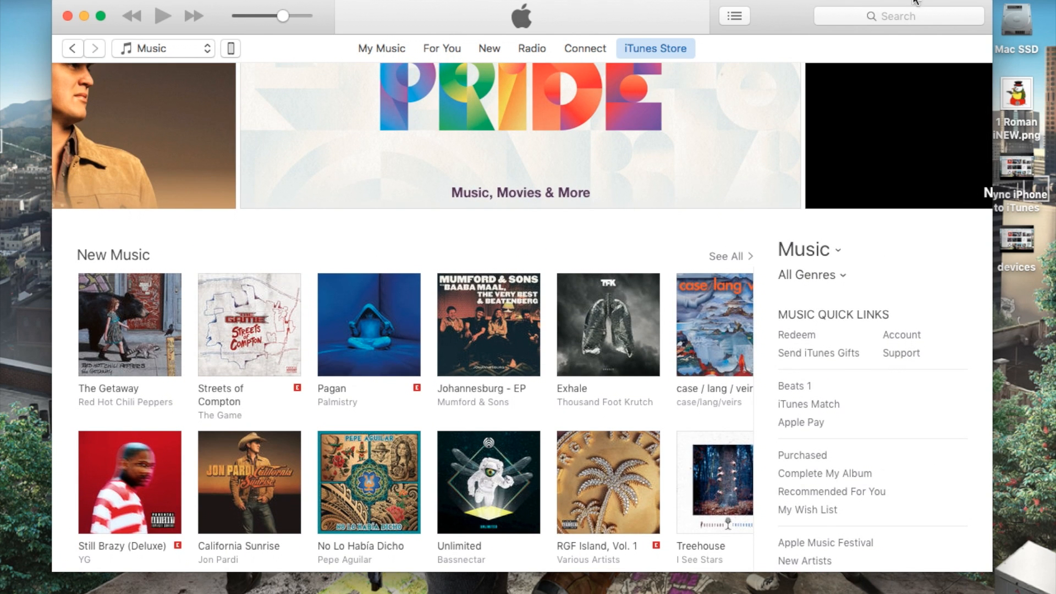
# Return to My Music showing the Recently Added album grid and playlists sidebar
pyautogui.click(381, 48)
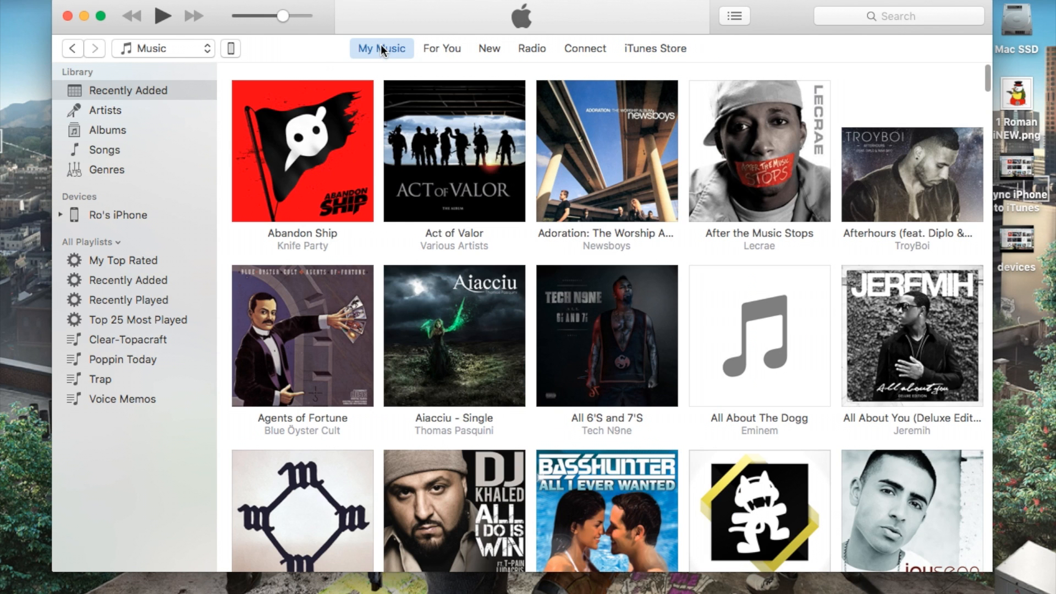
pyautogui.moveTo(416, 40)
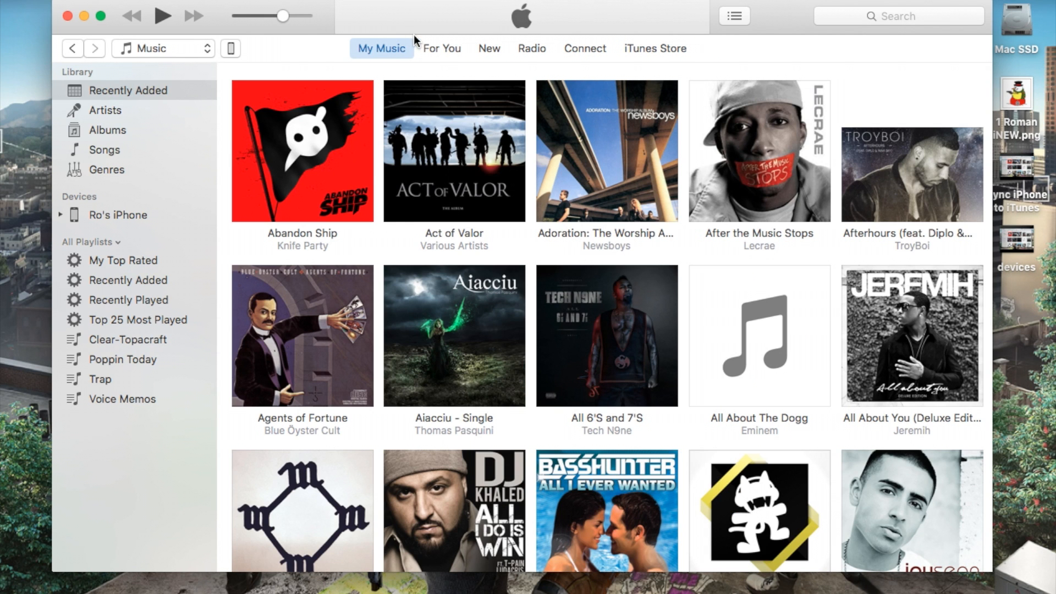
pyautogui.moveTo(550, 169)
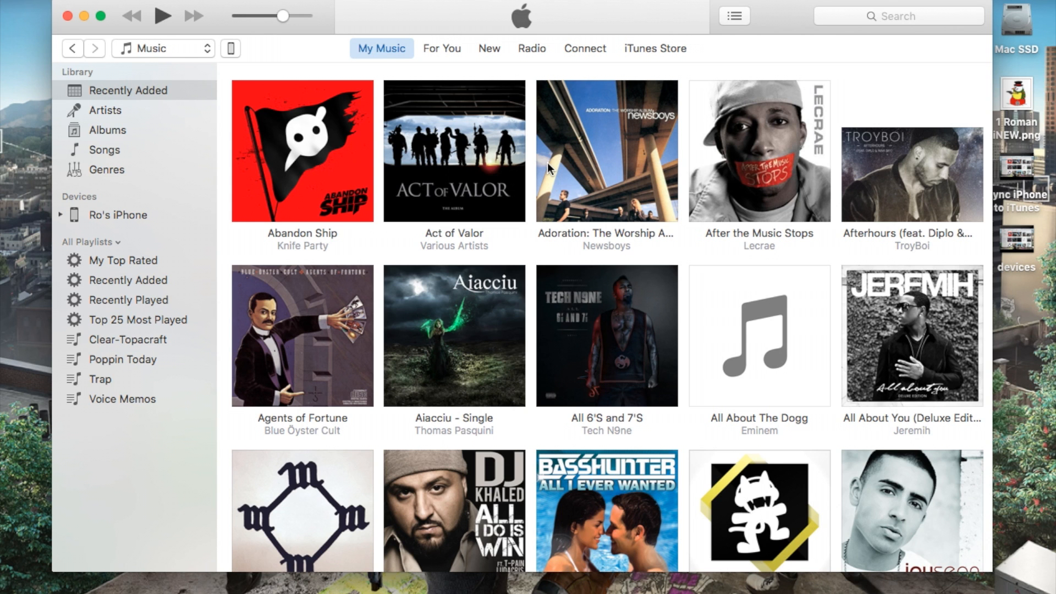